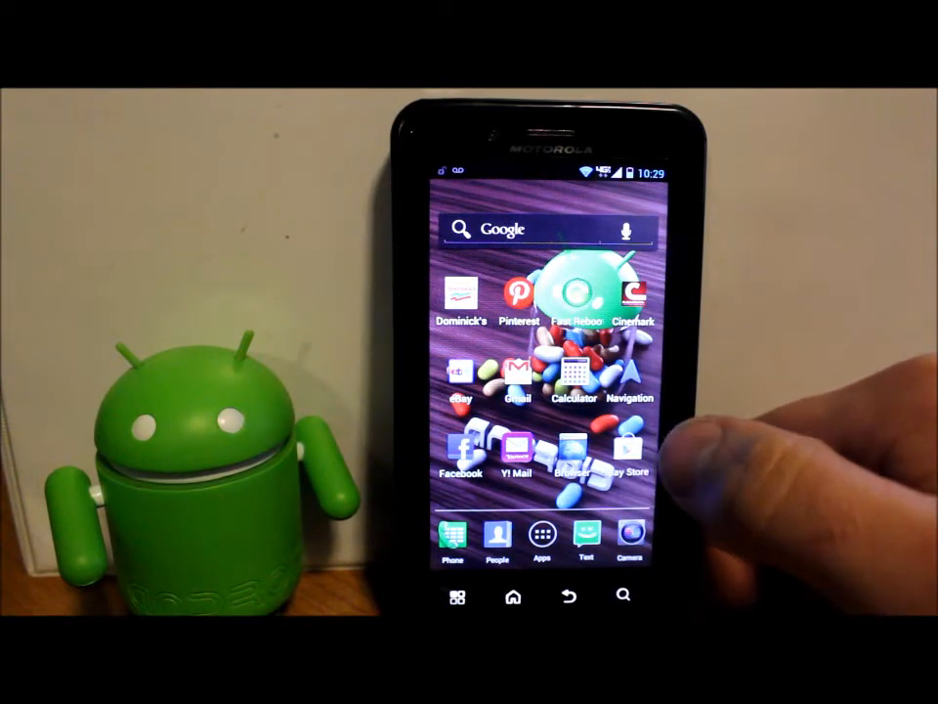
Step: Power the phone off from the Phone options menu so it shuts down
left_click(542, 536)
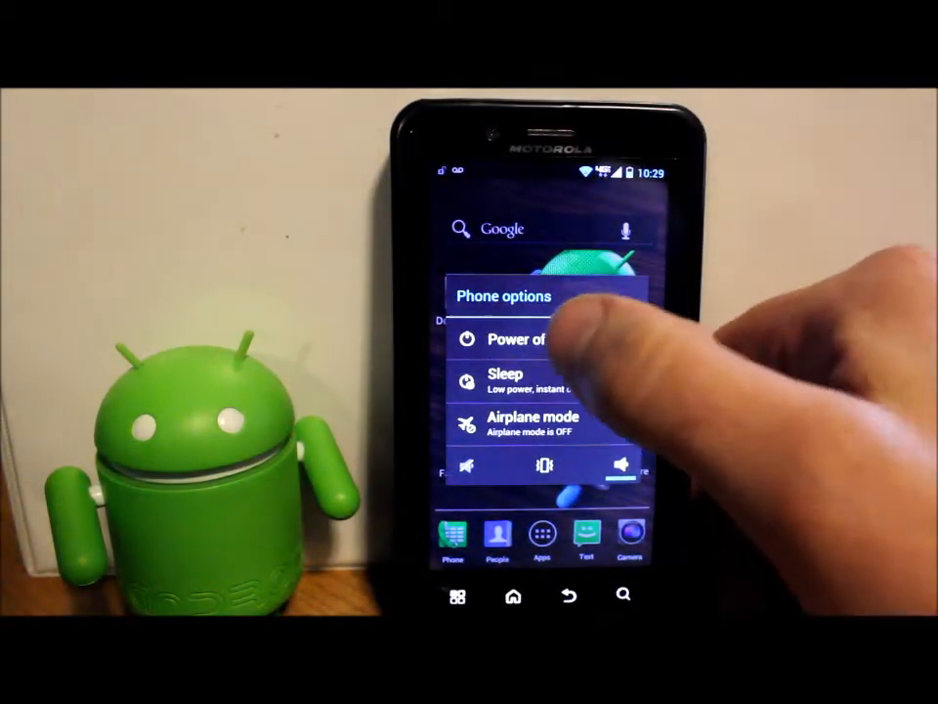
left_click(518, 340)
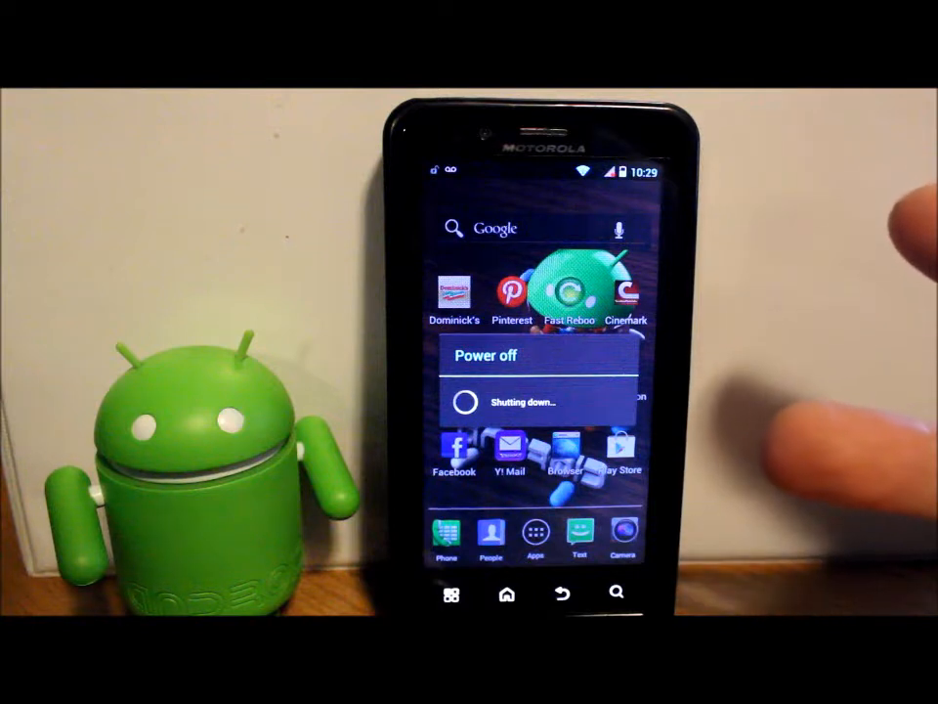
mouse_move(830, 391)
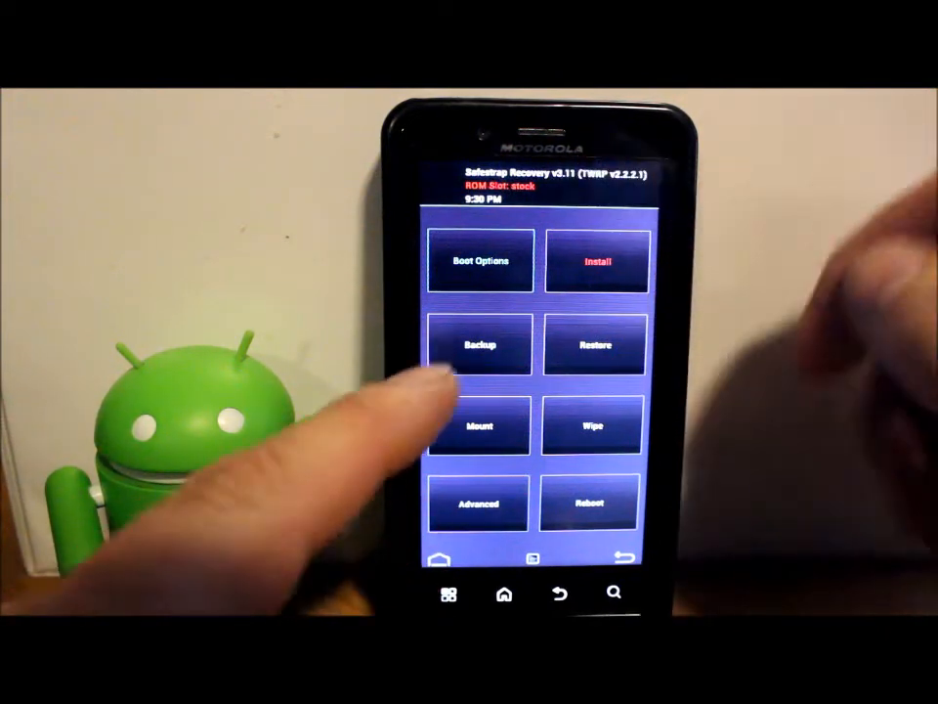
Step: Make rom-slot1 the active boot slot in Boot Options
left_click(477, 344)
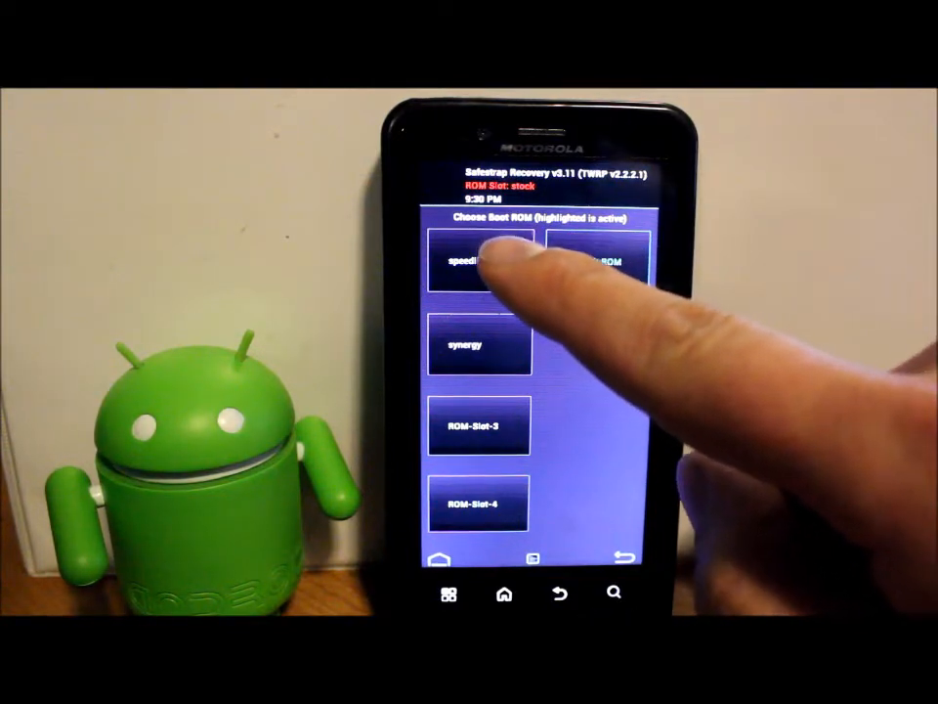
left_click(479, 264)
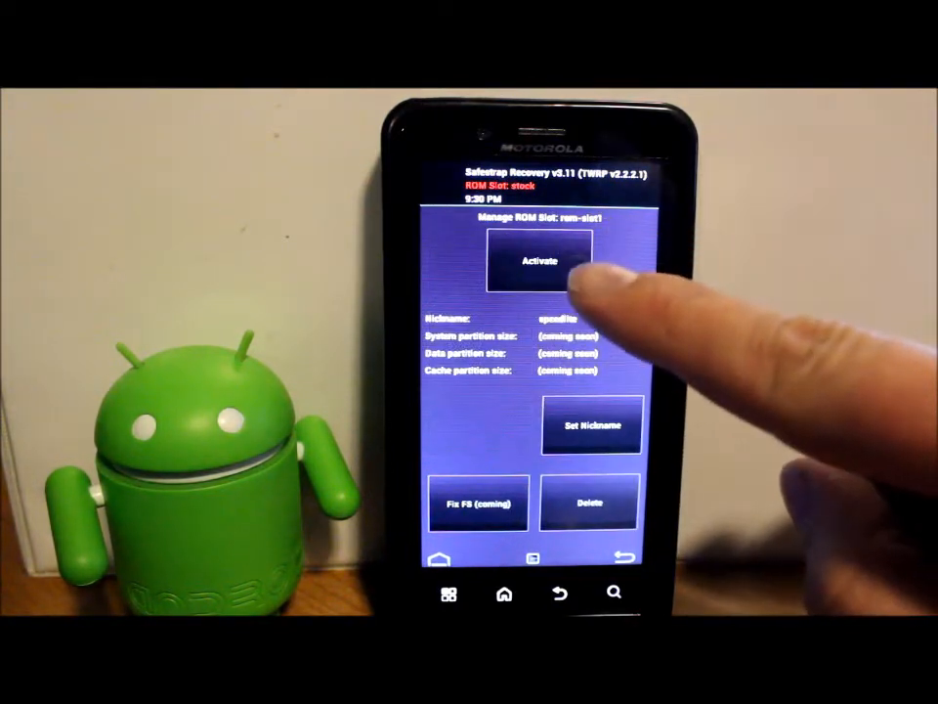
left_click(540, 262)
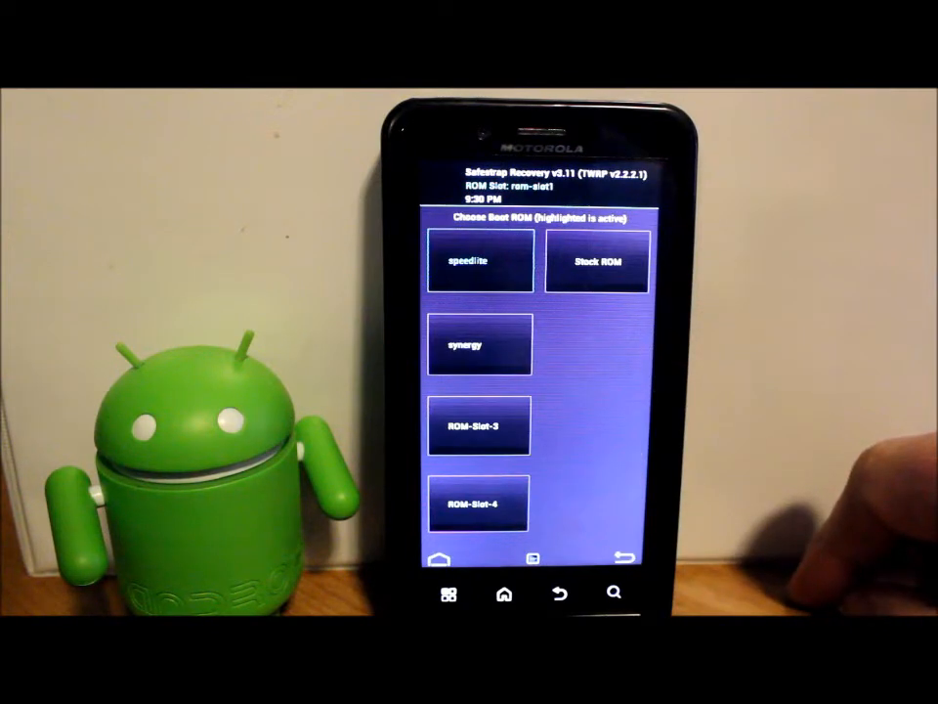
left_click(481, 262)
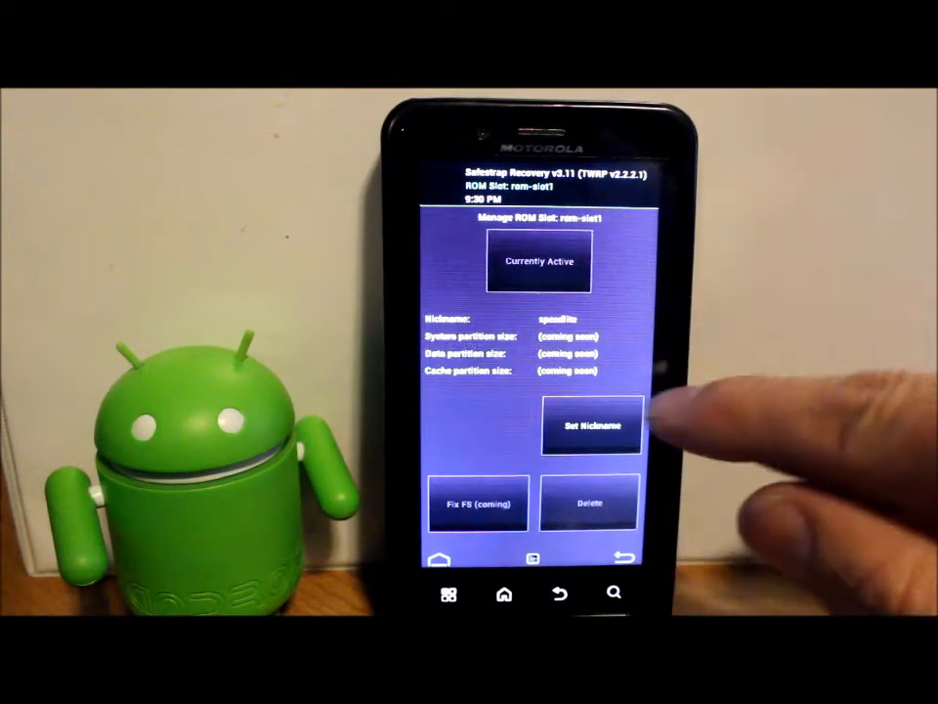
Step: Give the active slot the nickname 'CM10.1' via Set Nickname
left_click(590, 426)
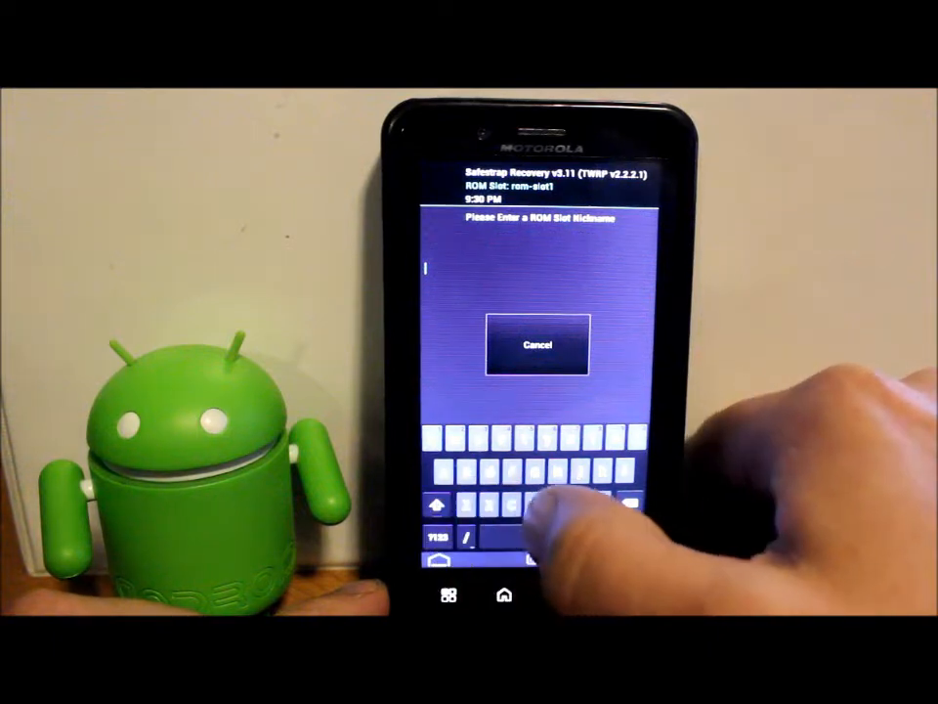
left_click(528, 479)
type("CM")
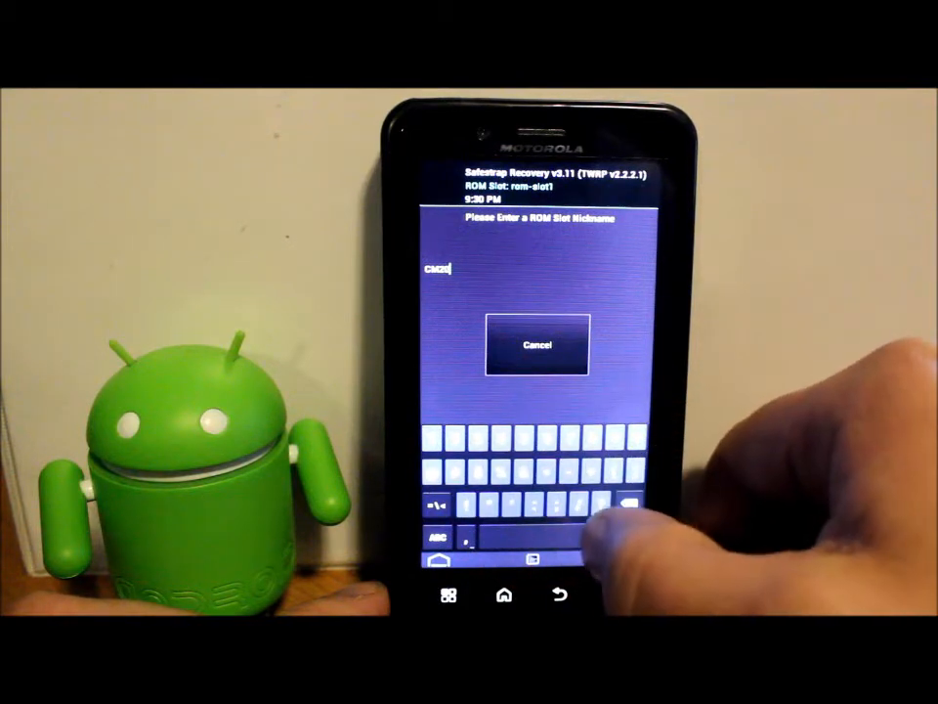
type("10.1")
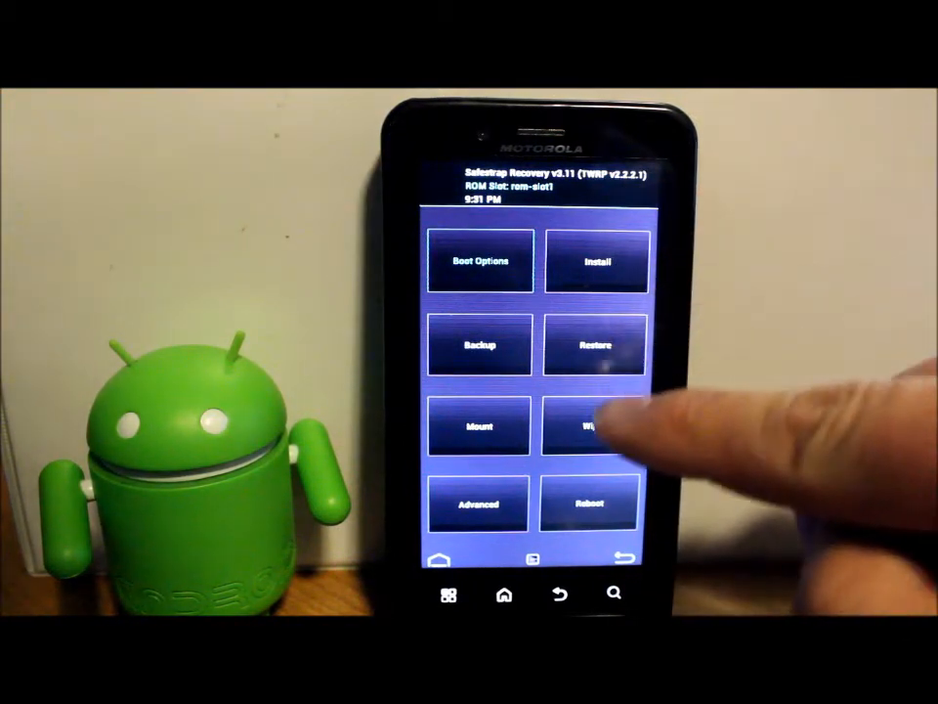
Step: Factory reset rom-slot1 and wipe its System partition from the Wipe menu
left_click(594, 426)
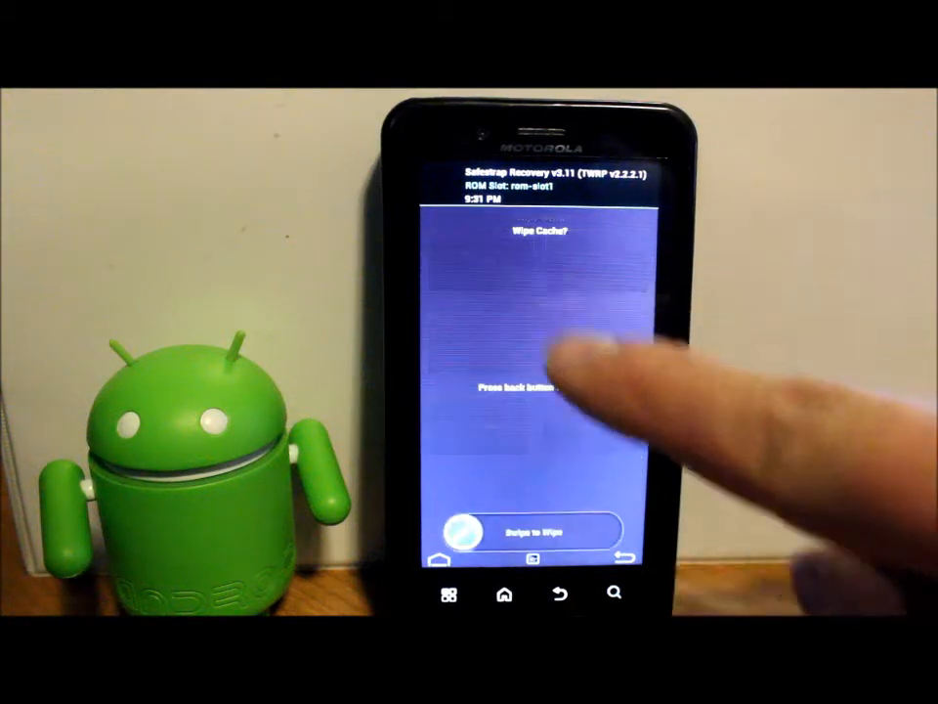
left_click_drag(469, 532, 586, 532)
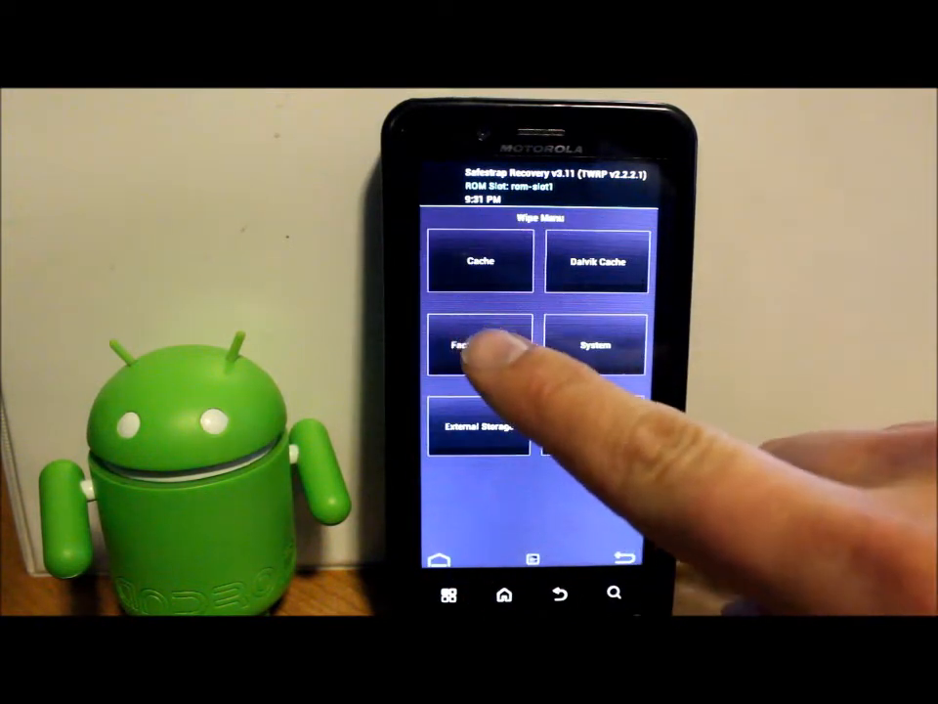
left_click(479, 344)
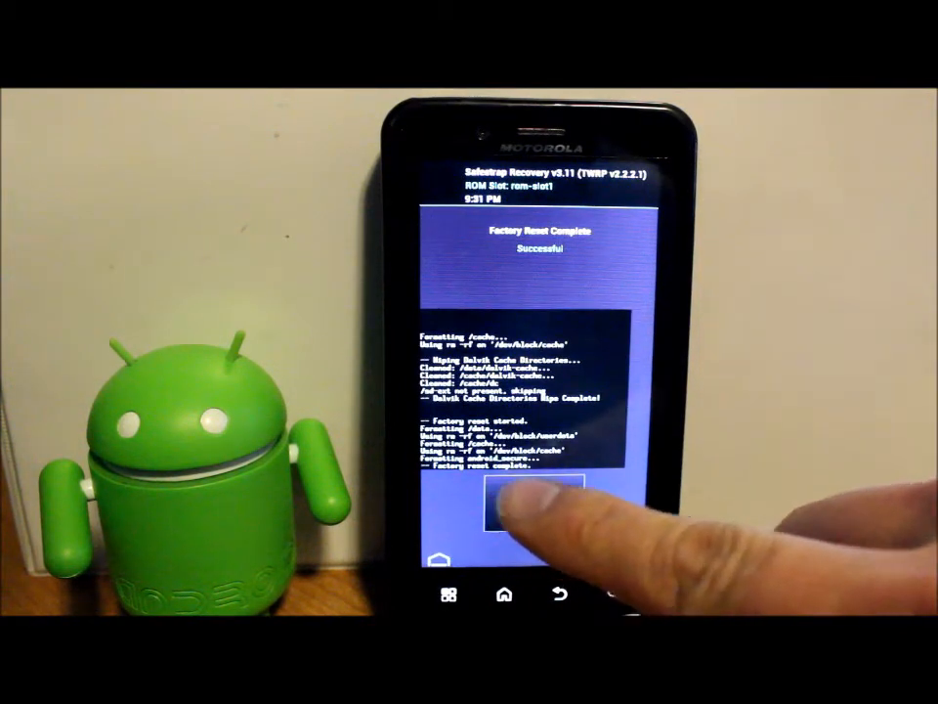
Step: Leave the wipe result screens and return to the main recovery menu
left_click(535, 499)
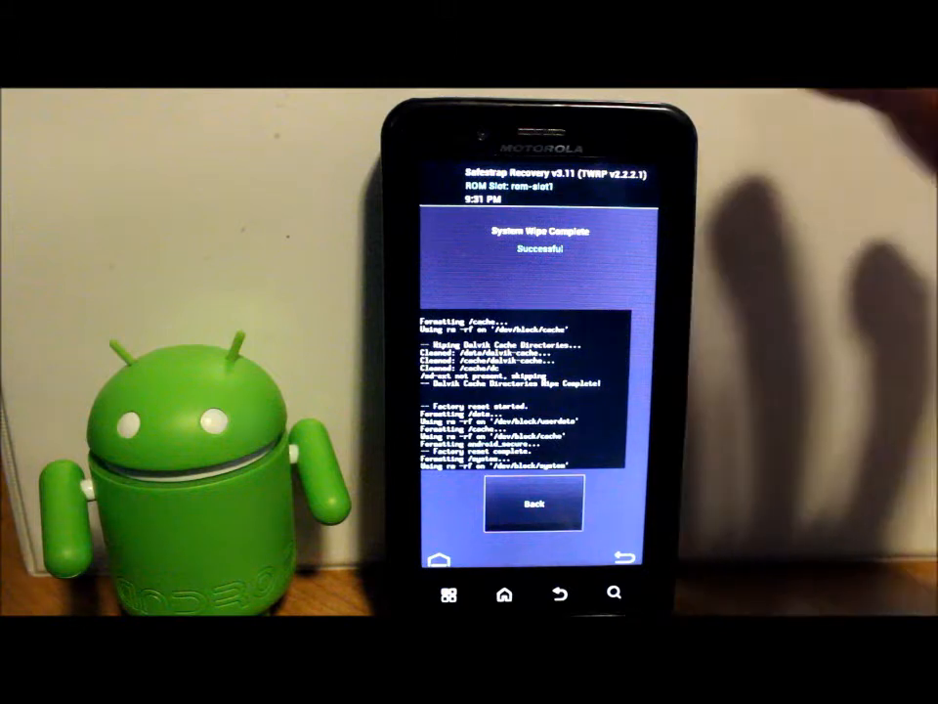
left_click(533, 504)
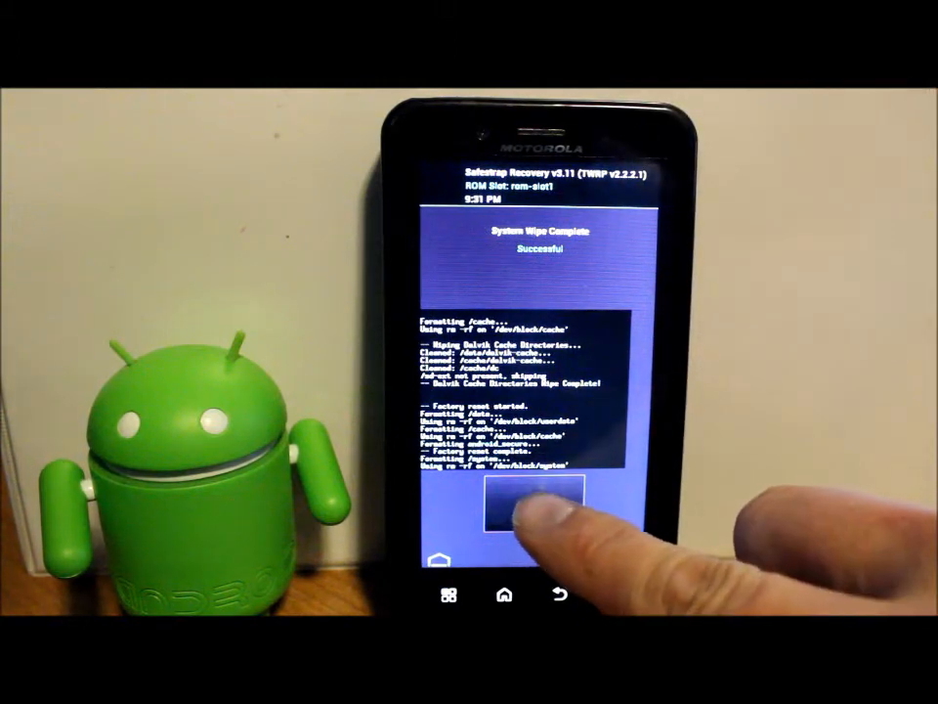
left_click(532, 505)
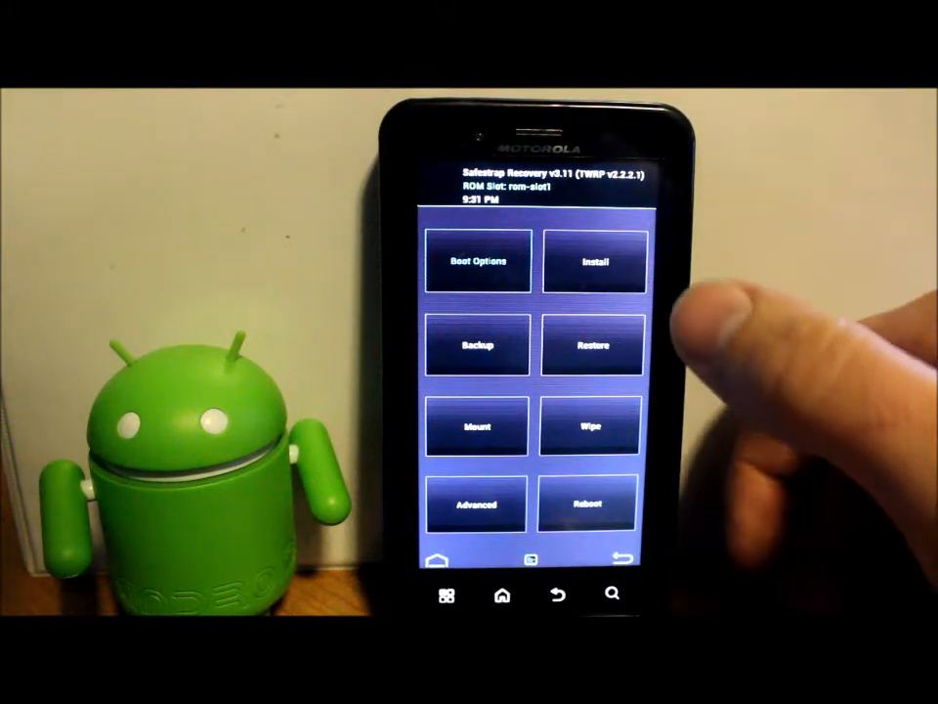
Step: Queue cm-10.1-20130511-NIGHTLY-targa.zip from internal storage for flashing
left_click(592, 262)
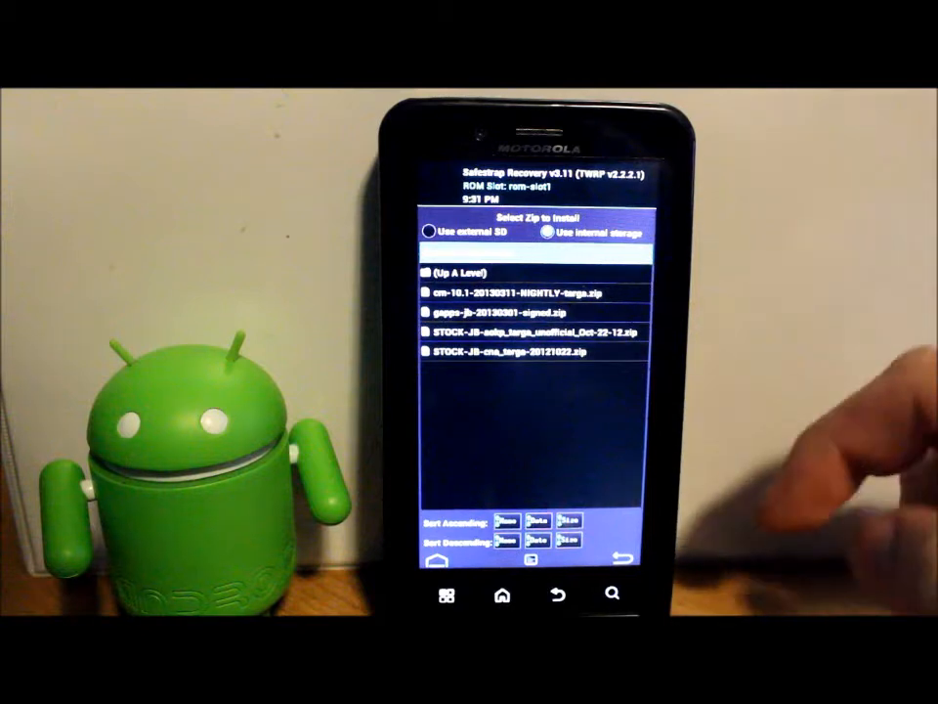
left_click(528, 293)
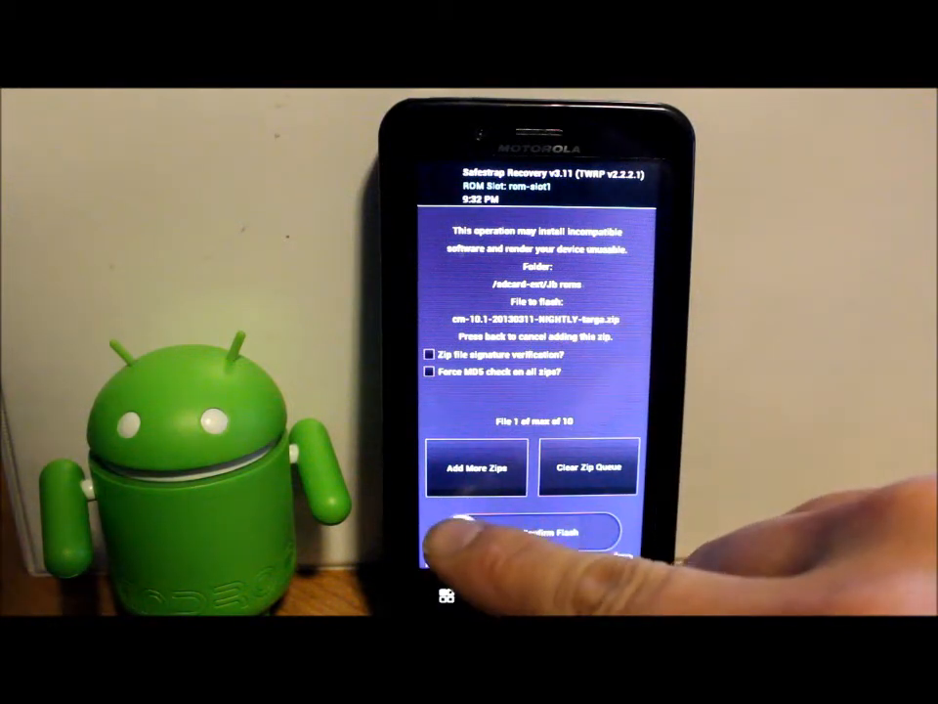
left_click(528, 531)
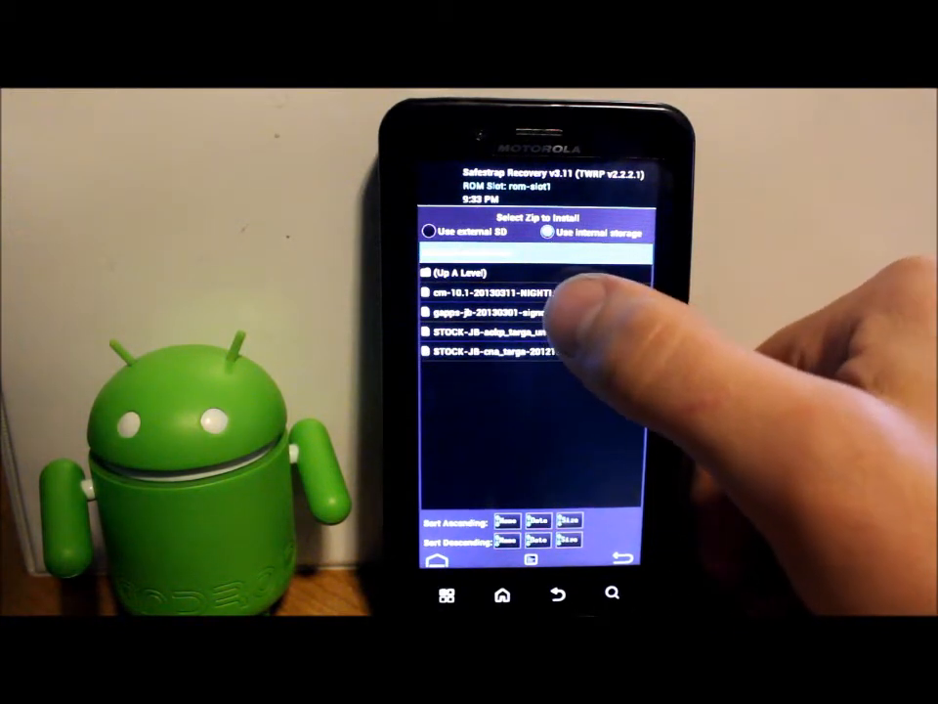
Step: Select gapps-jb-20130301-signed.zip as the next package to flash
left_click(493, 313)
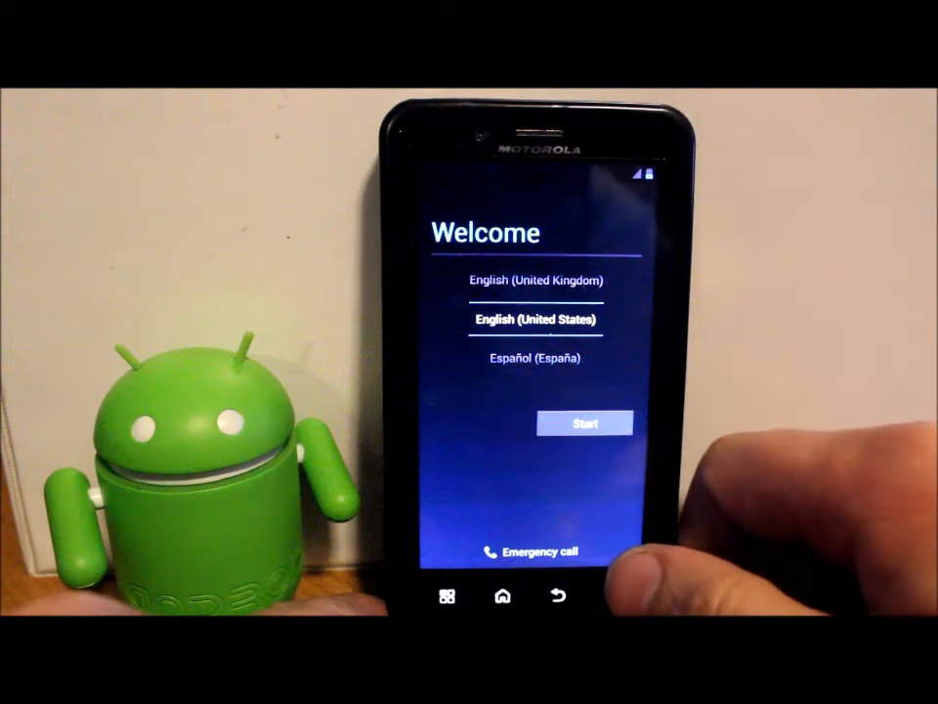
Step: Start setup in English (United States), skip Wi-Fi and continue without a name
left_click(585, 422)
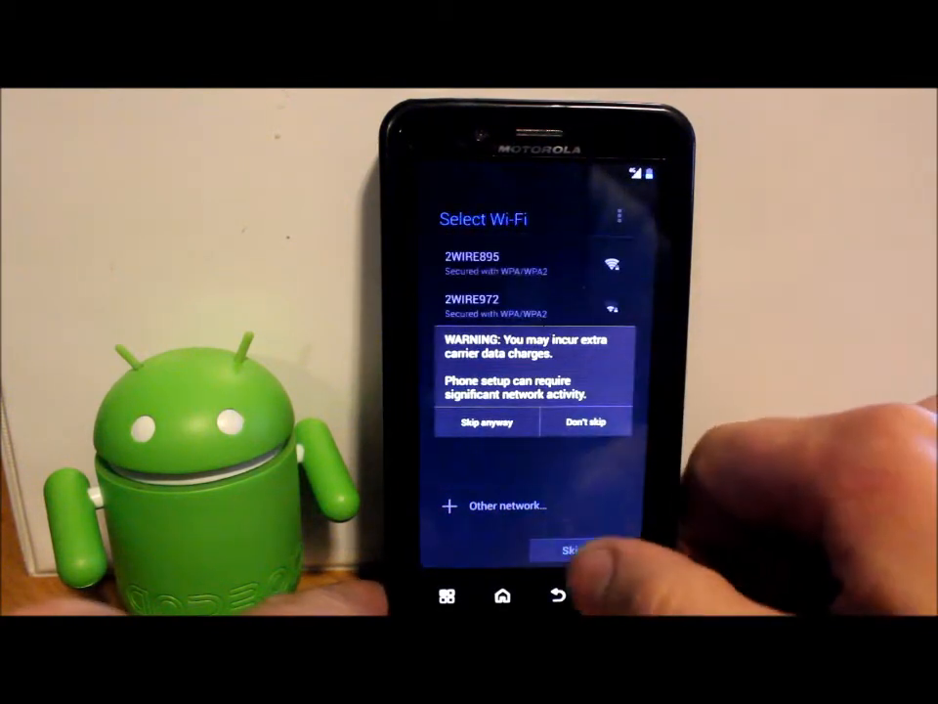
left_click(487, 422)
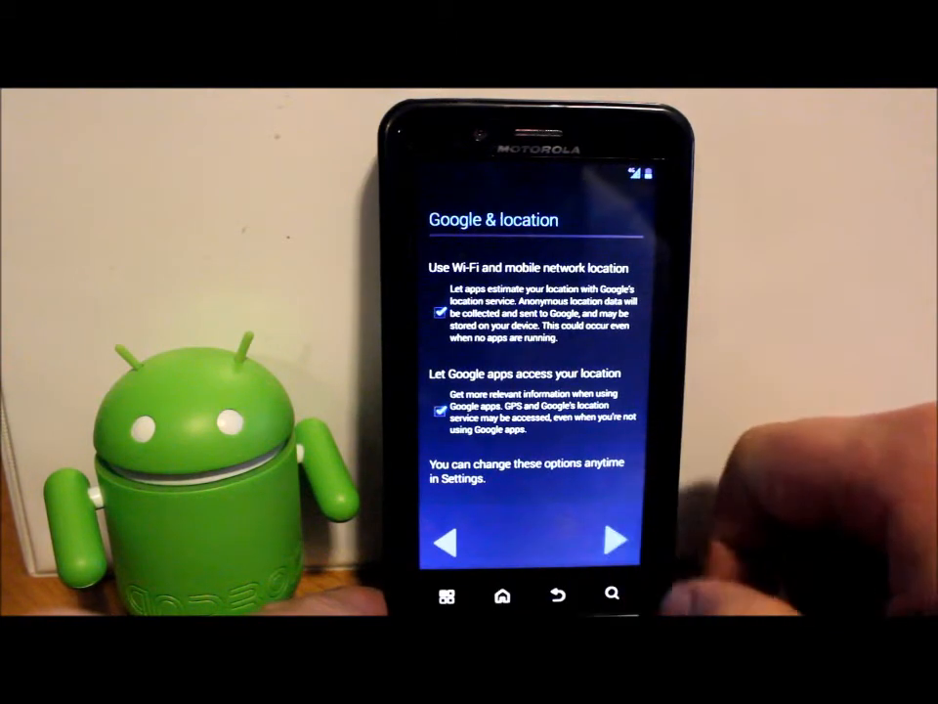
left_click(614, 539)
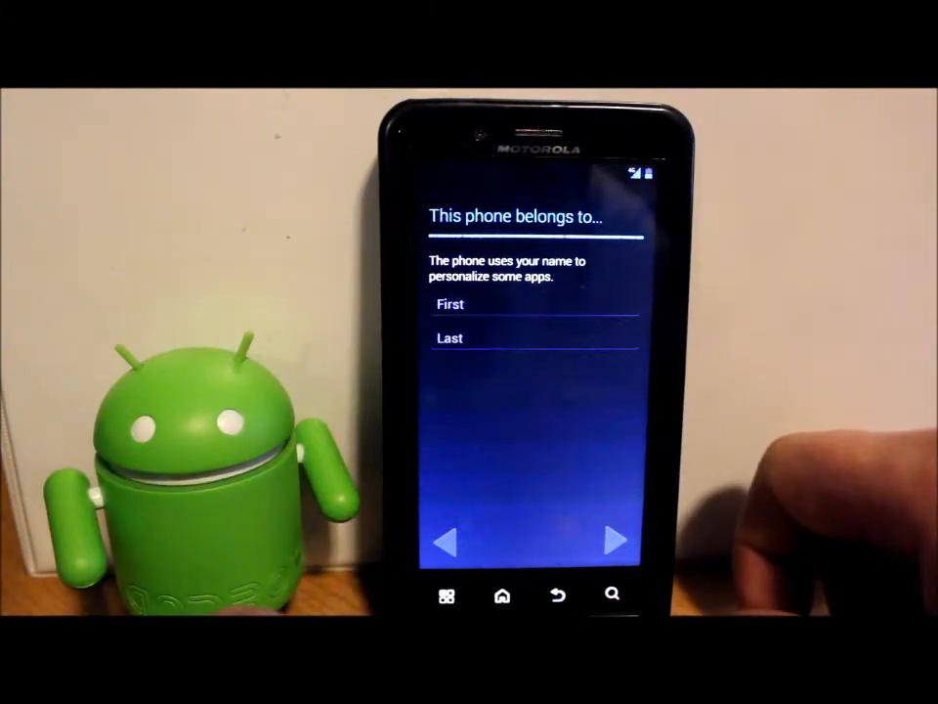
left_click(616, 540)
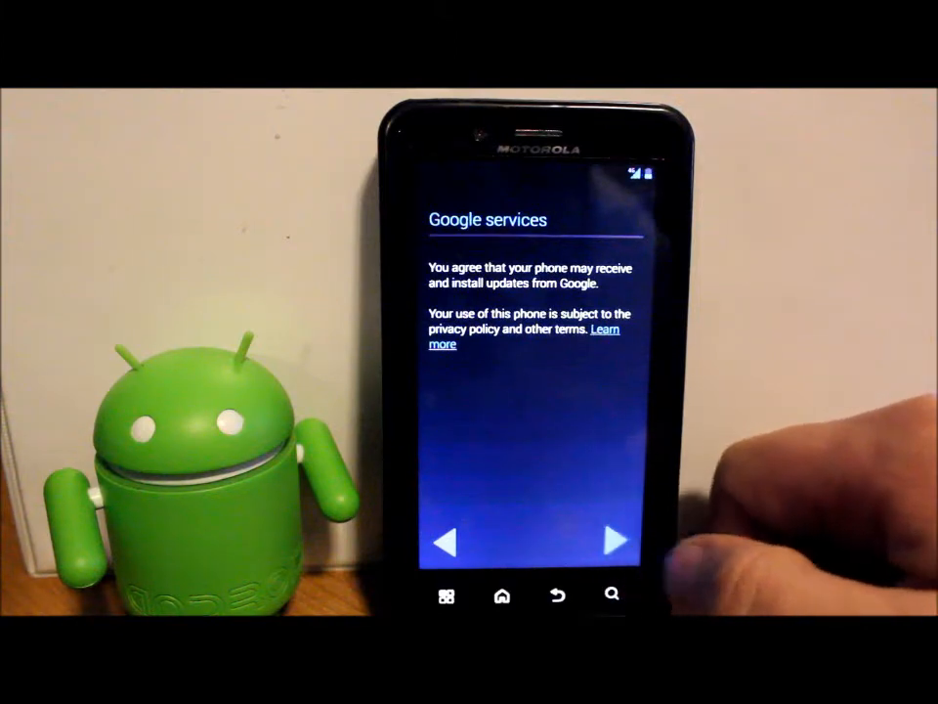
Step: Accept Google services and finish the setup wizard
left_click(616, 540)
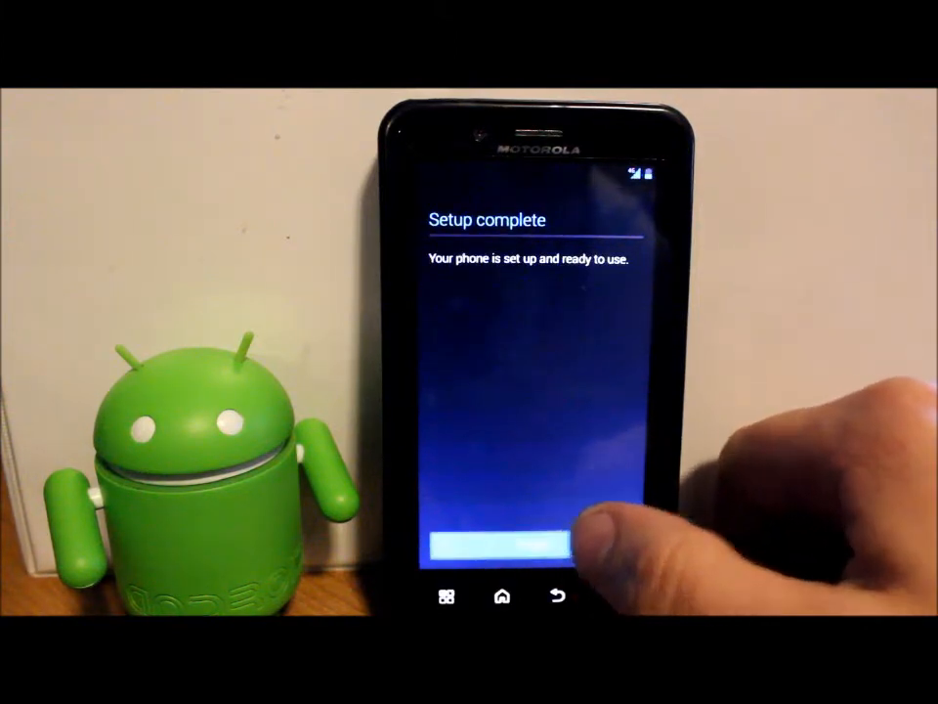
left_click(532, 543)
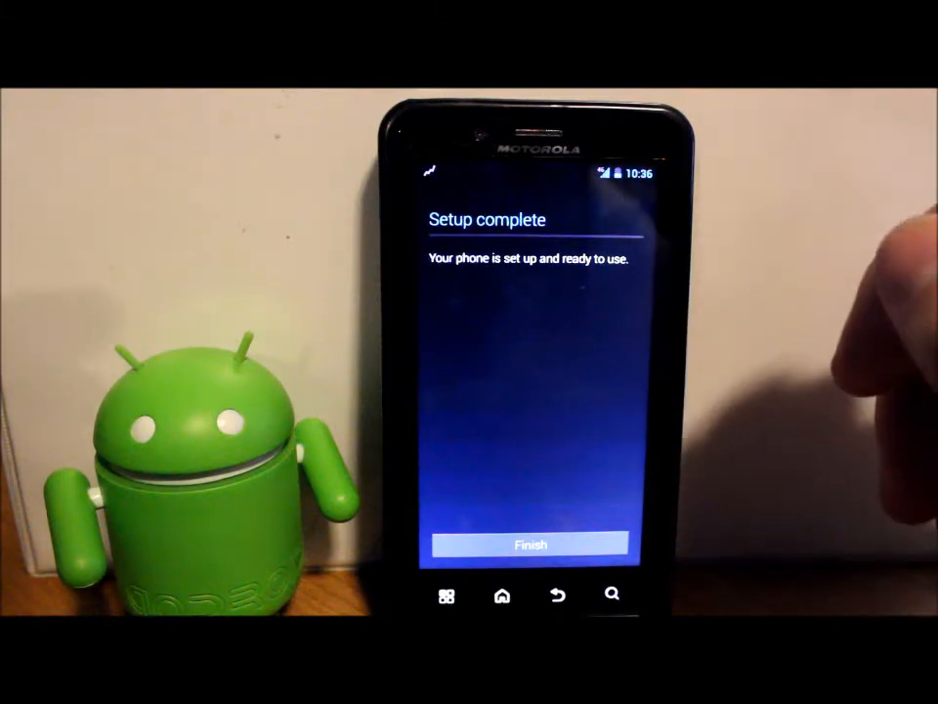
left_click(531, 543)
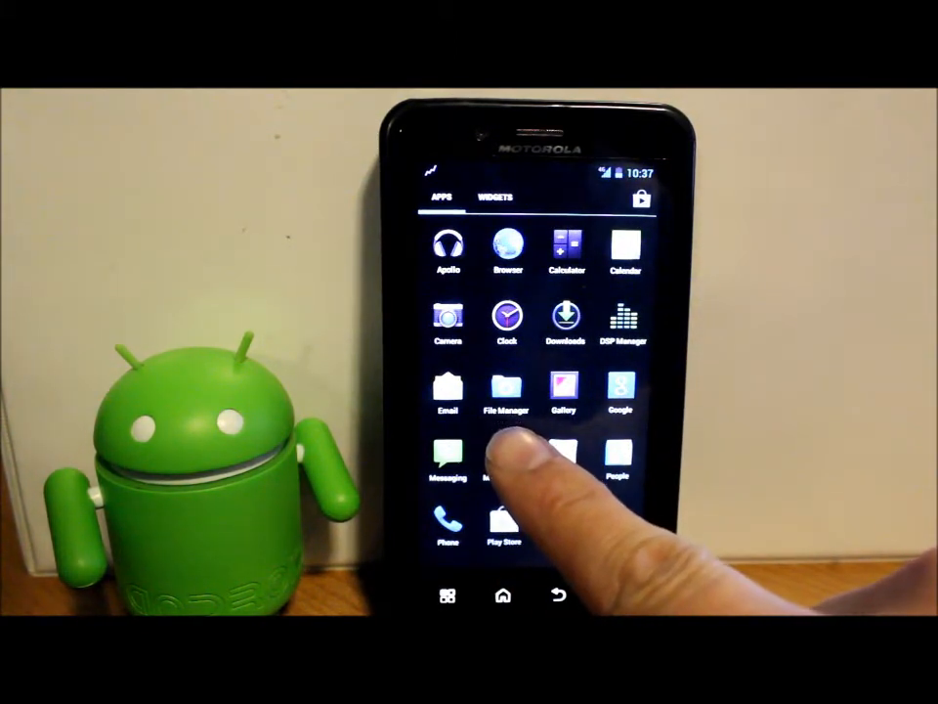
Step: Swipe through the app drawer pages, then browse the Widgets list
scroll("down", 3)
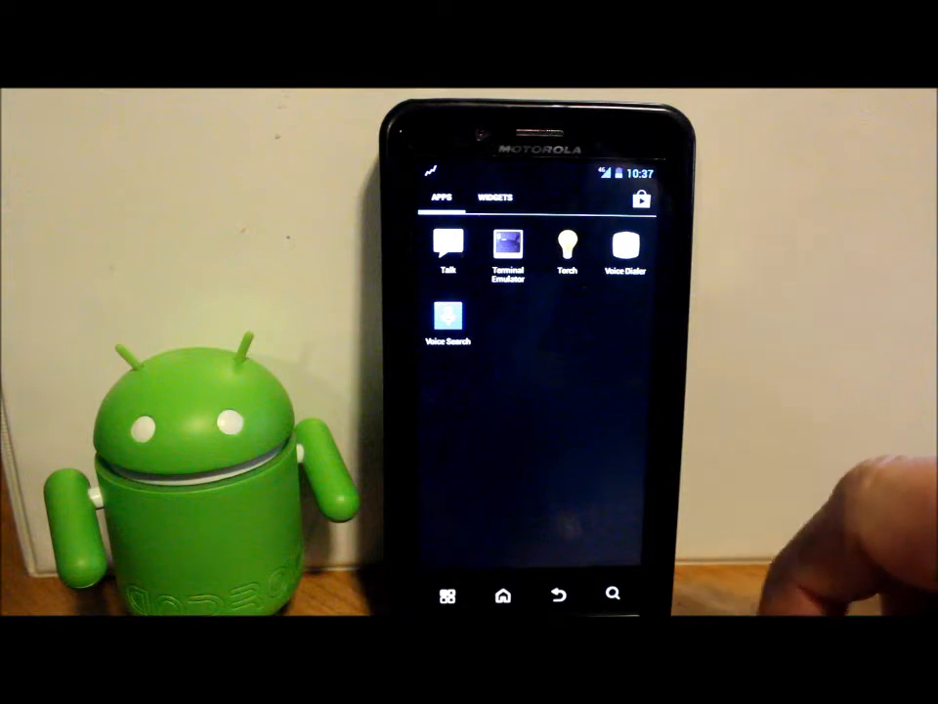
left_click(494, 196)
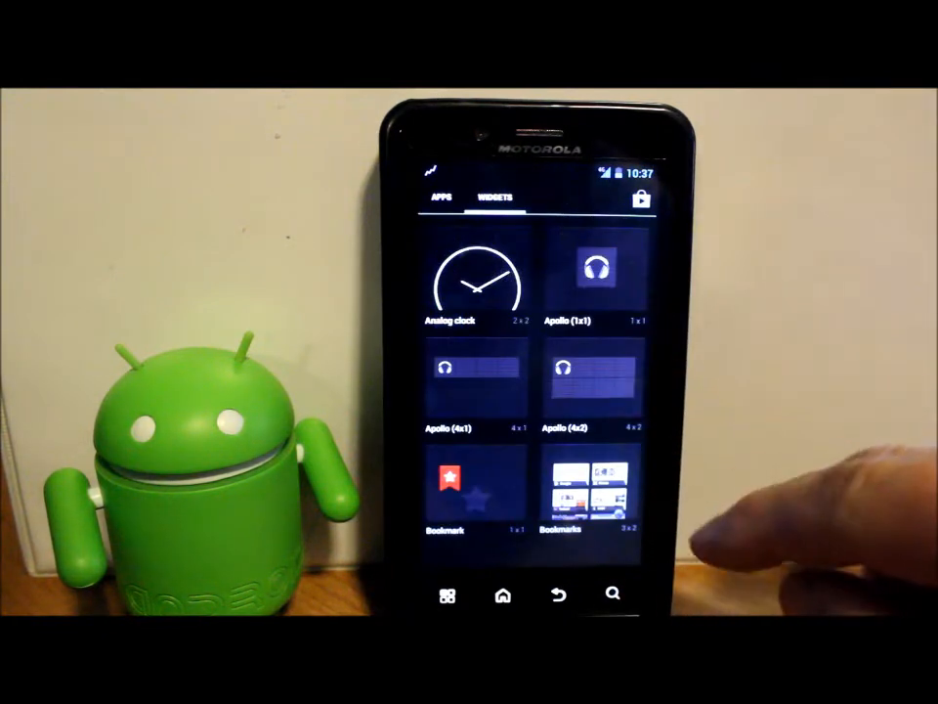
scroll("down", 3)
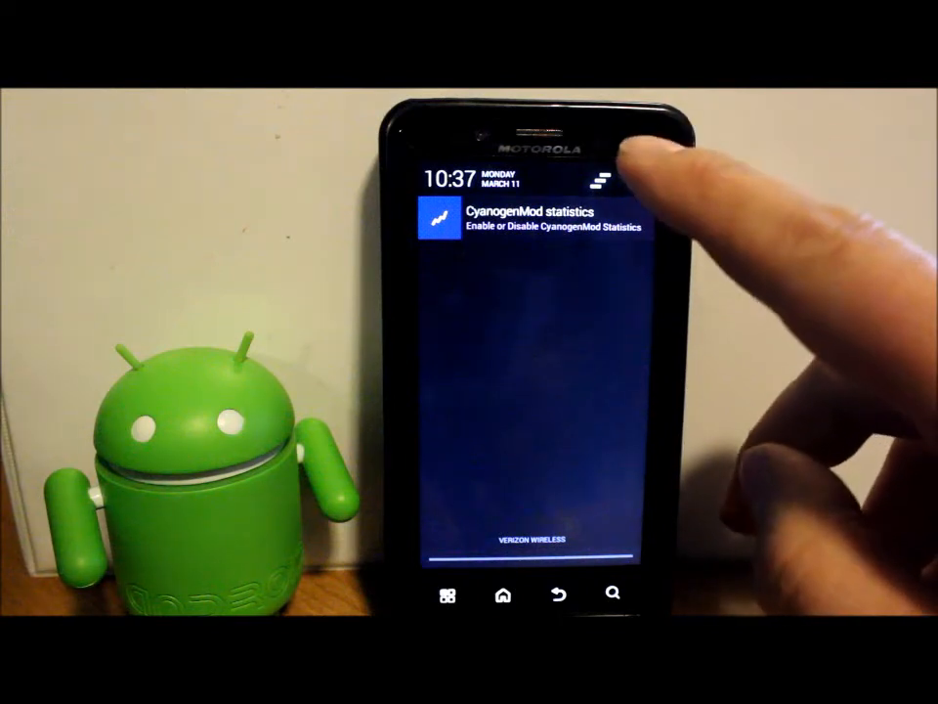
Step: View About phone from Settings, confirming model, Android 4.2.2 and CyanogenMod version
left_click(602, 178)
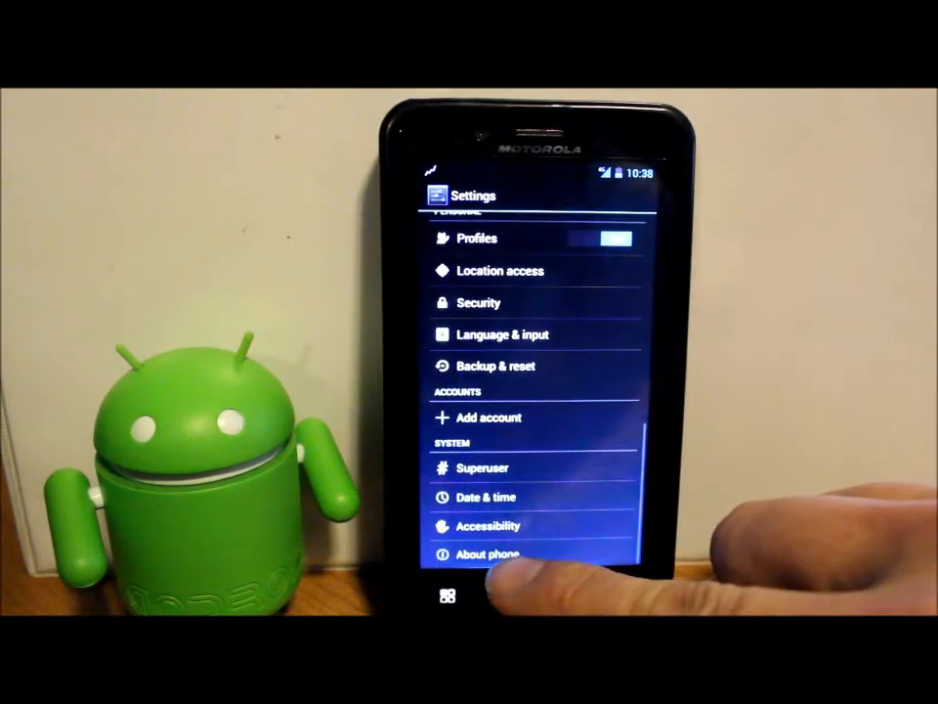
left_click(489, 555)
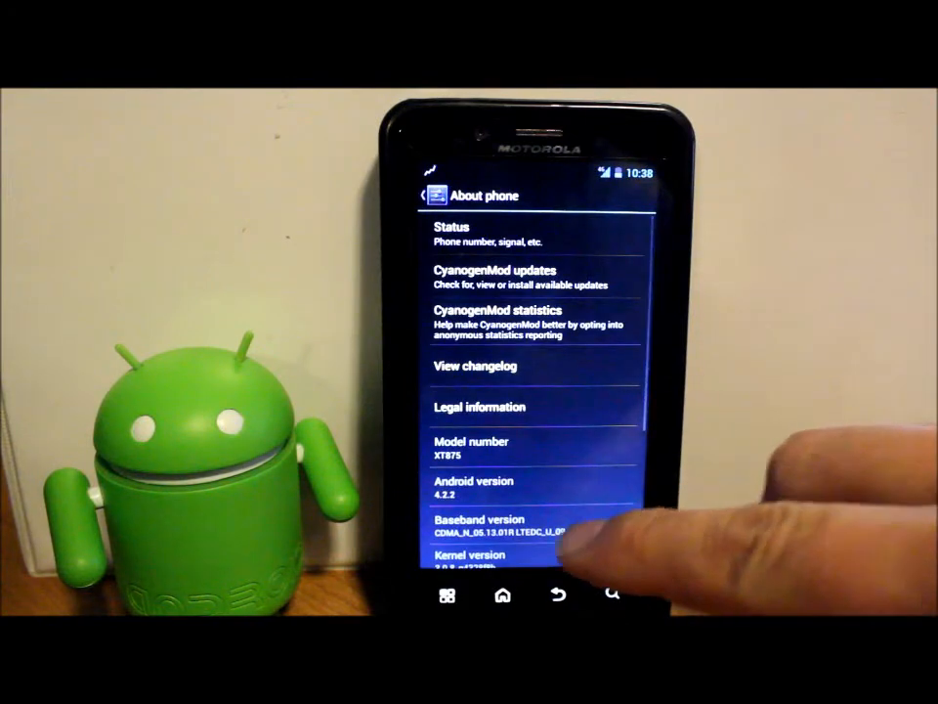
scroll("down", 3)
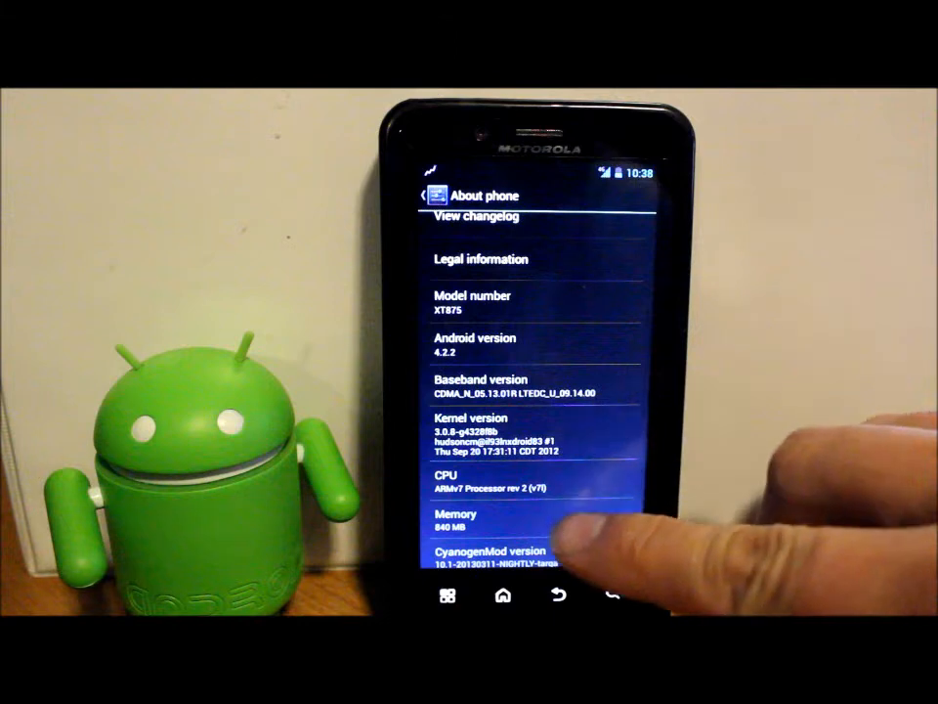
scroll("down", 3)
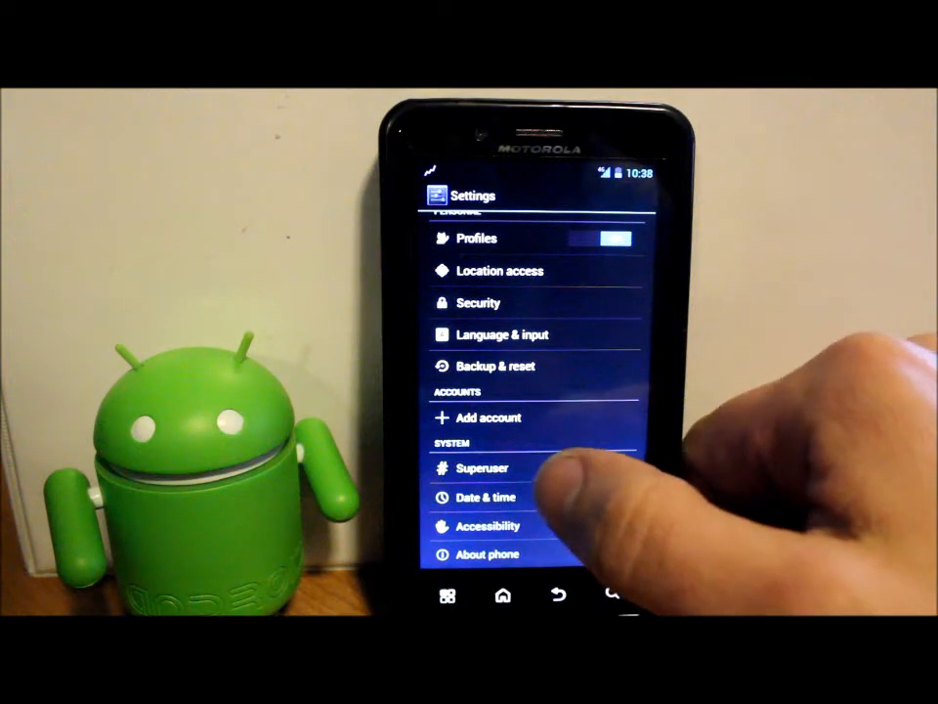
Step: Scroll to the Interface section of Settings and enter the System options page
left_click(483, 467)
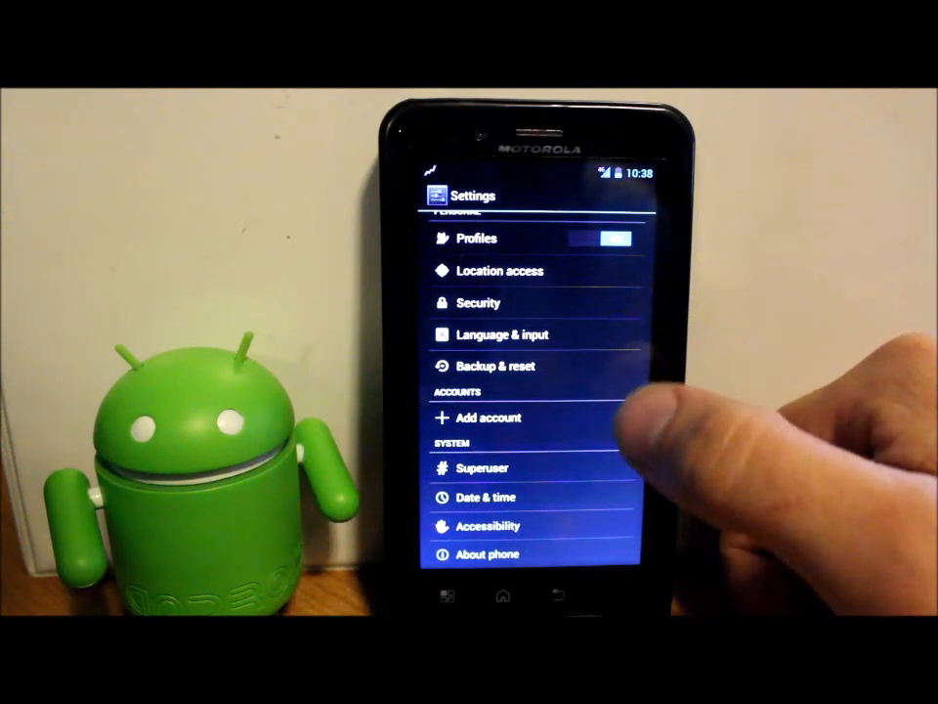
scroll("down", 3)
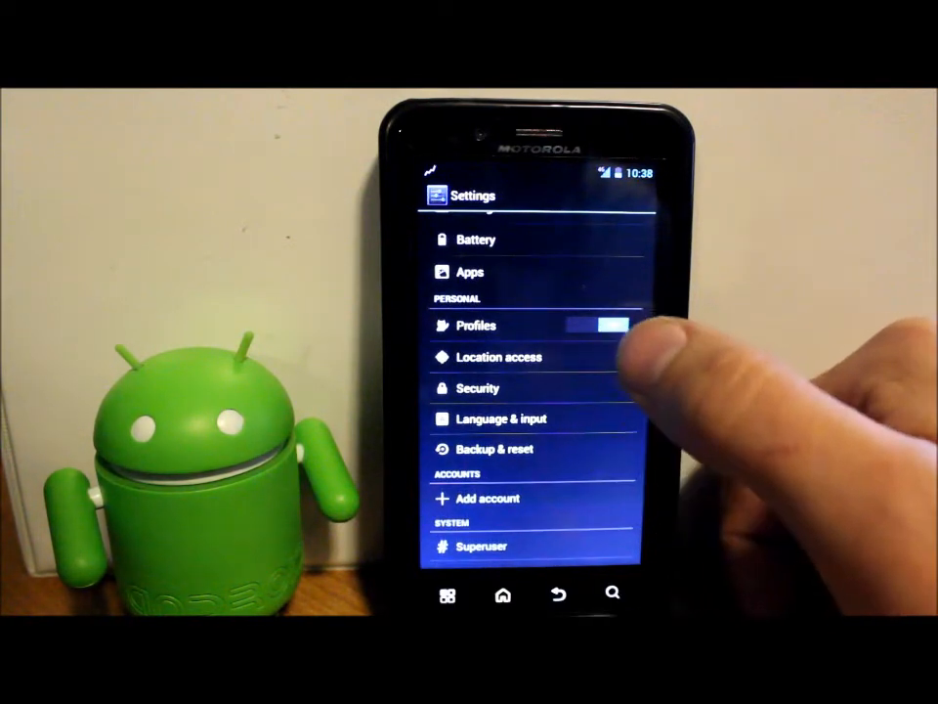
scroll("down", 3)
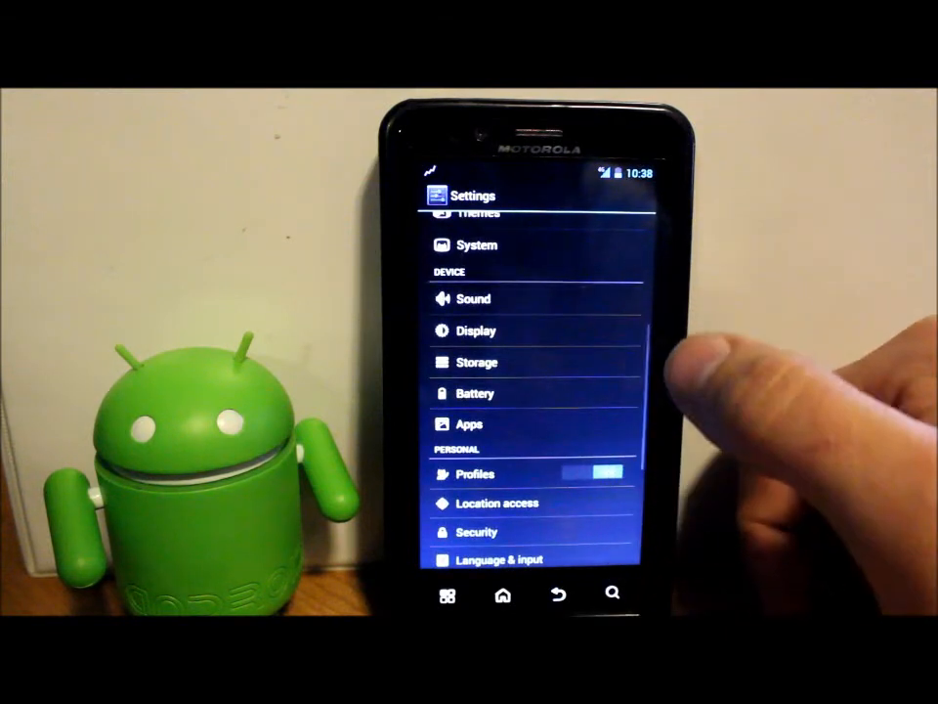
scroll("down", 3)
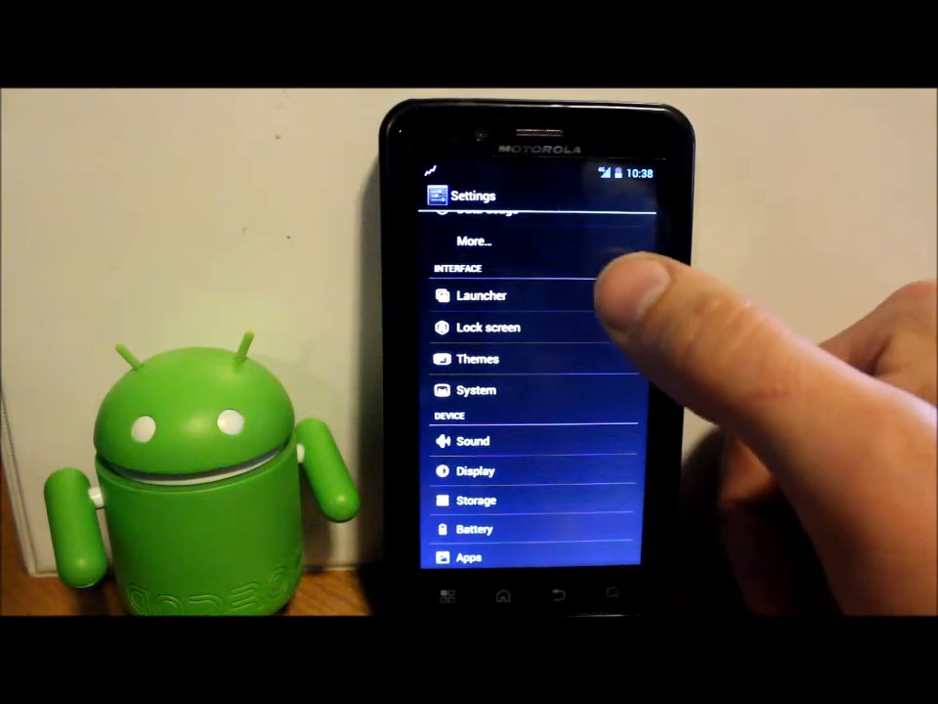
left_click(481, 296)
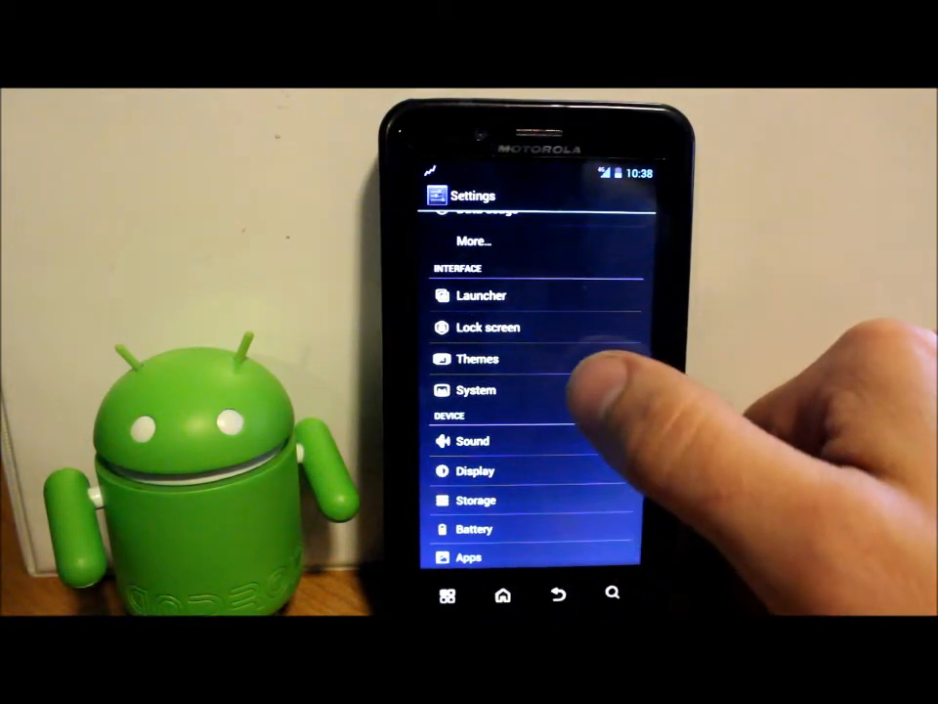
left_click(477, 391)
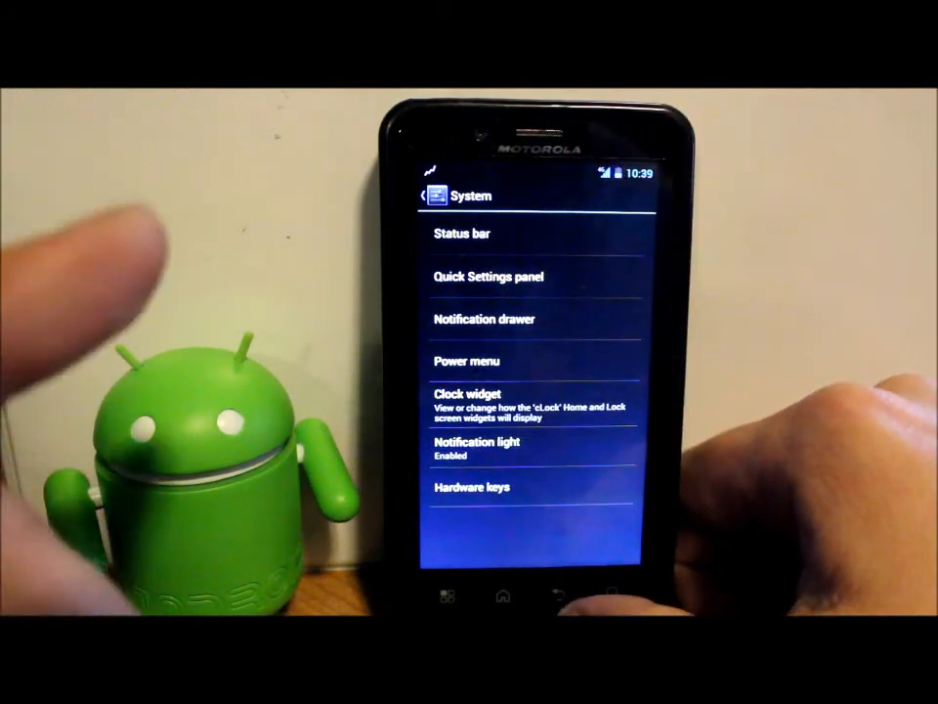
Step: Go back to the main Settings list and browse through it
left_click(430, 196)
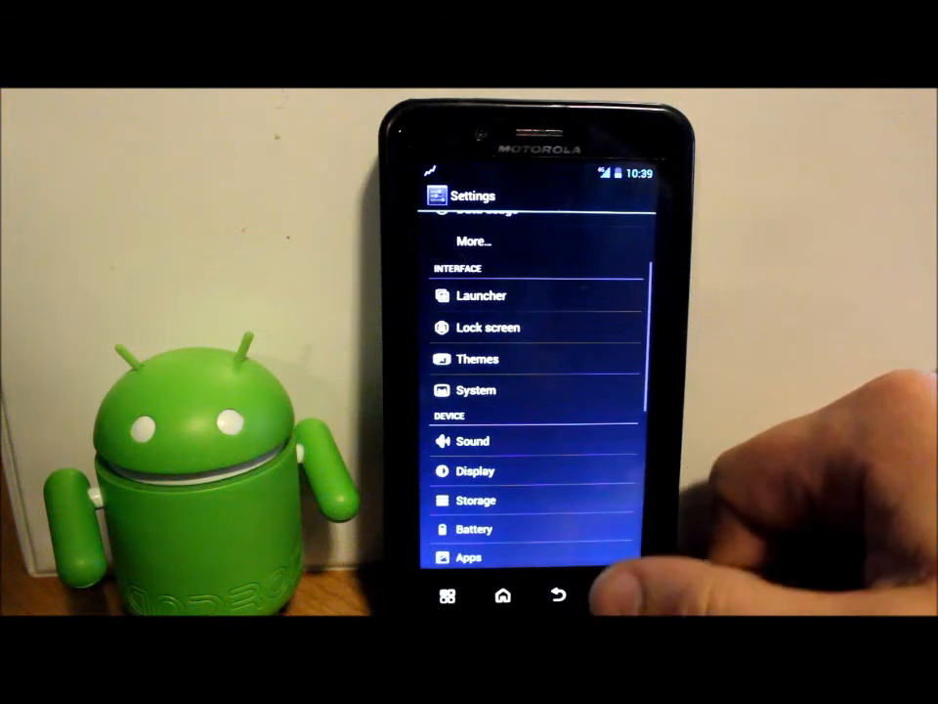
left_click(477, 359)
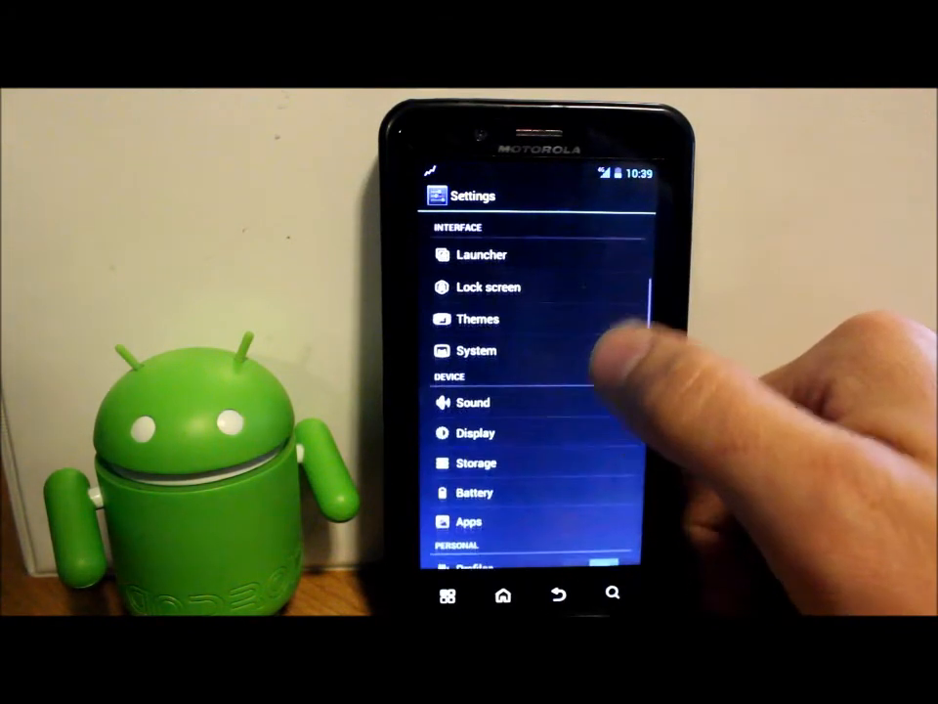
scroll("down", 3)
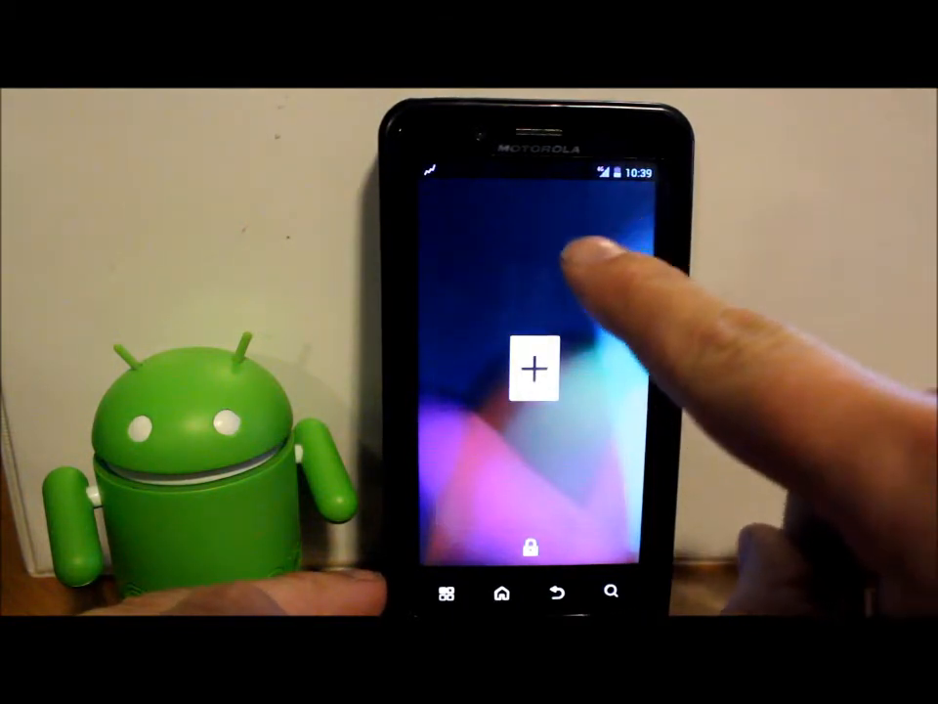
Step: Tap the lock screen widget area while the phone stays locked
left_click(532, 369)
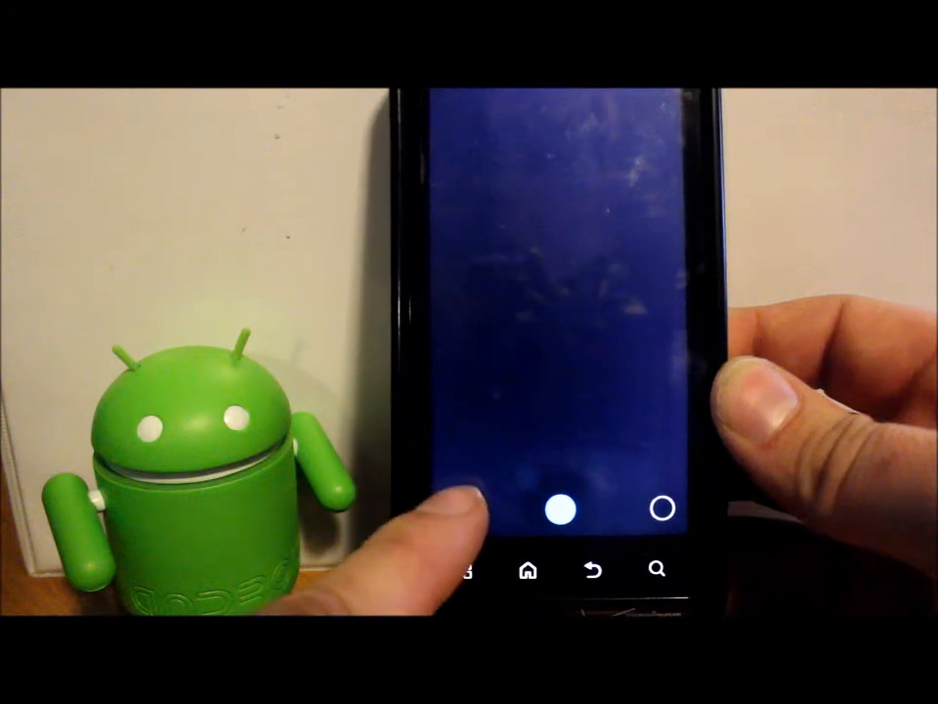
Step: Start video recording from the Camera's record button
left_click(563, 509)
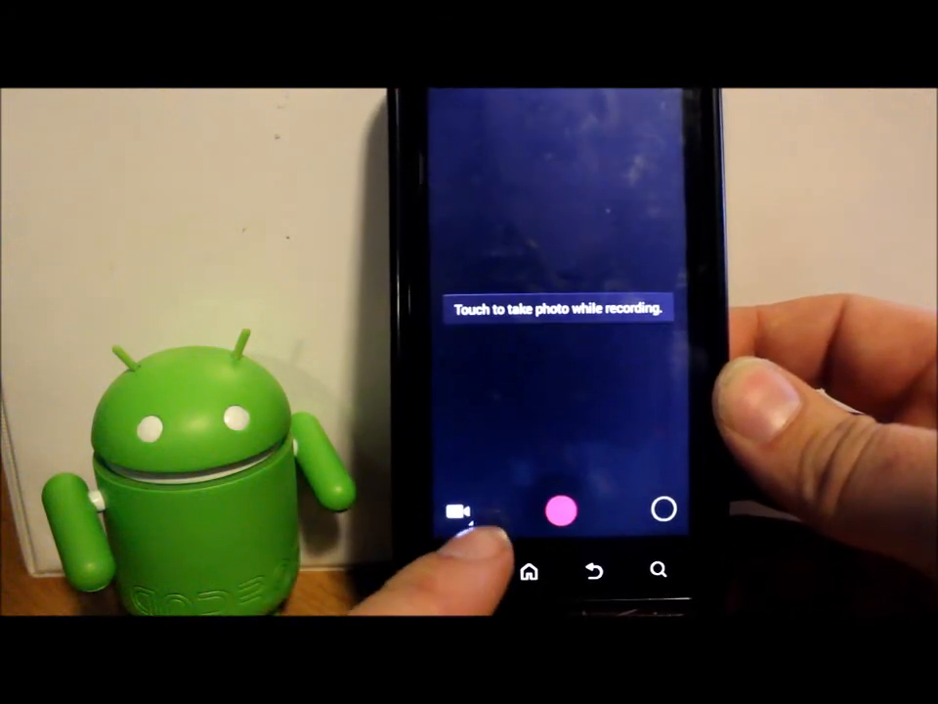